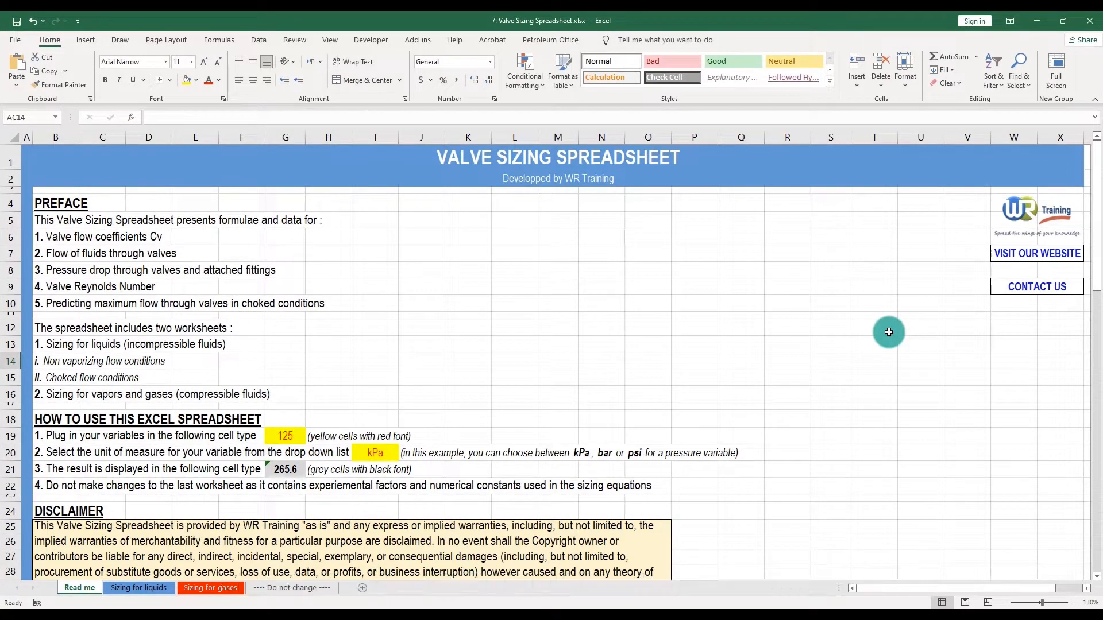
pyautogui.moveTo(236, 524)
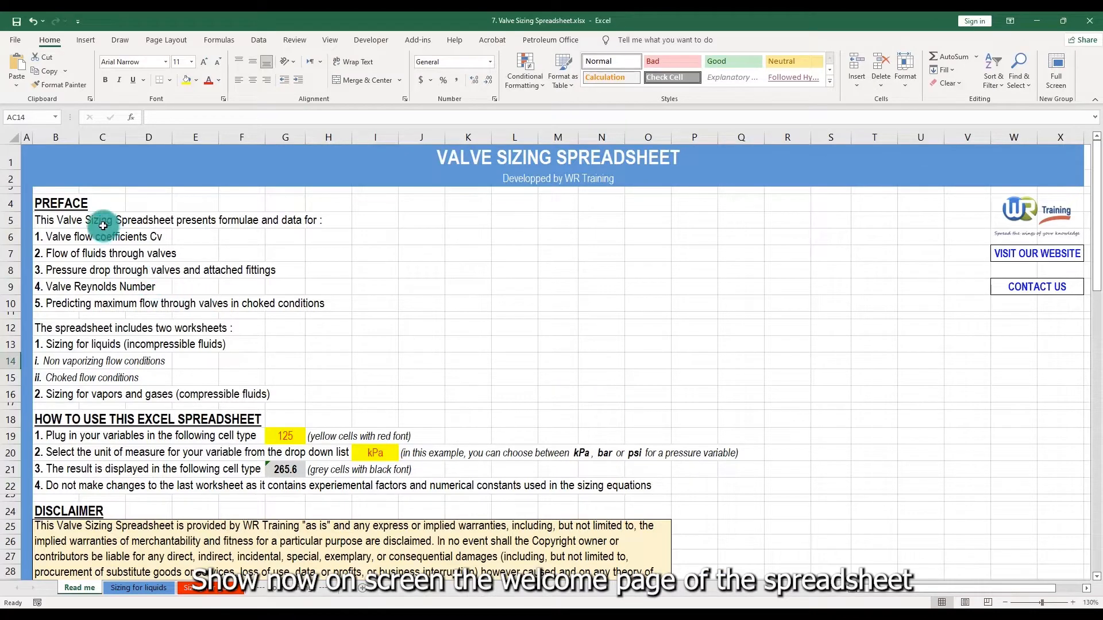
pyautogui.moveTo(119, 322)
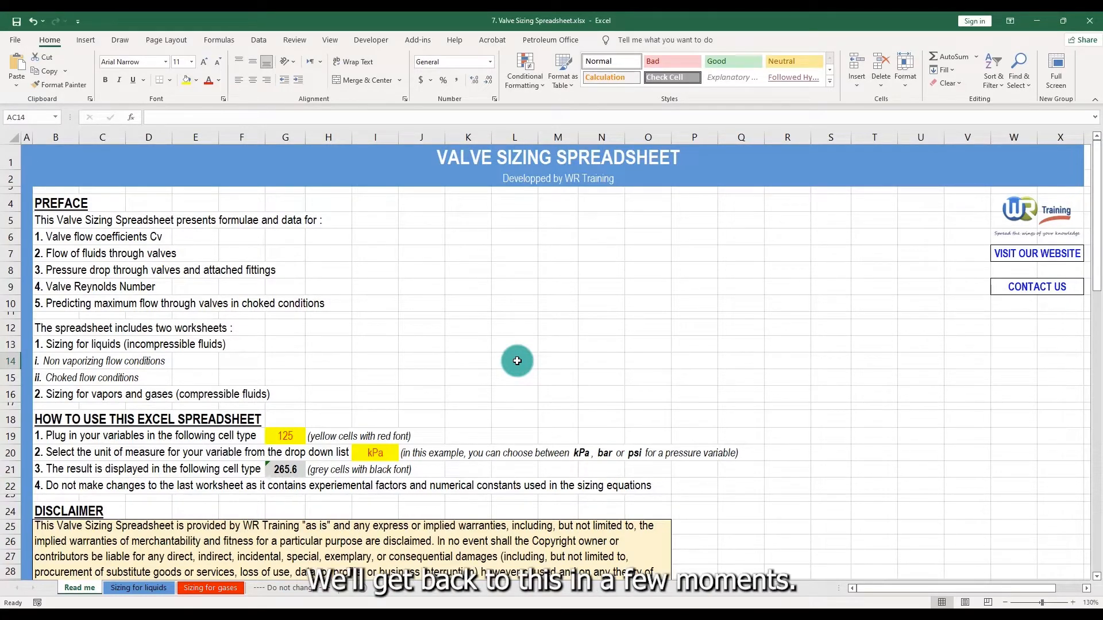
pyautogui.moveTo(458, 383)
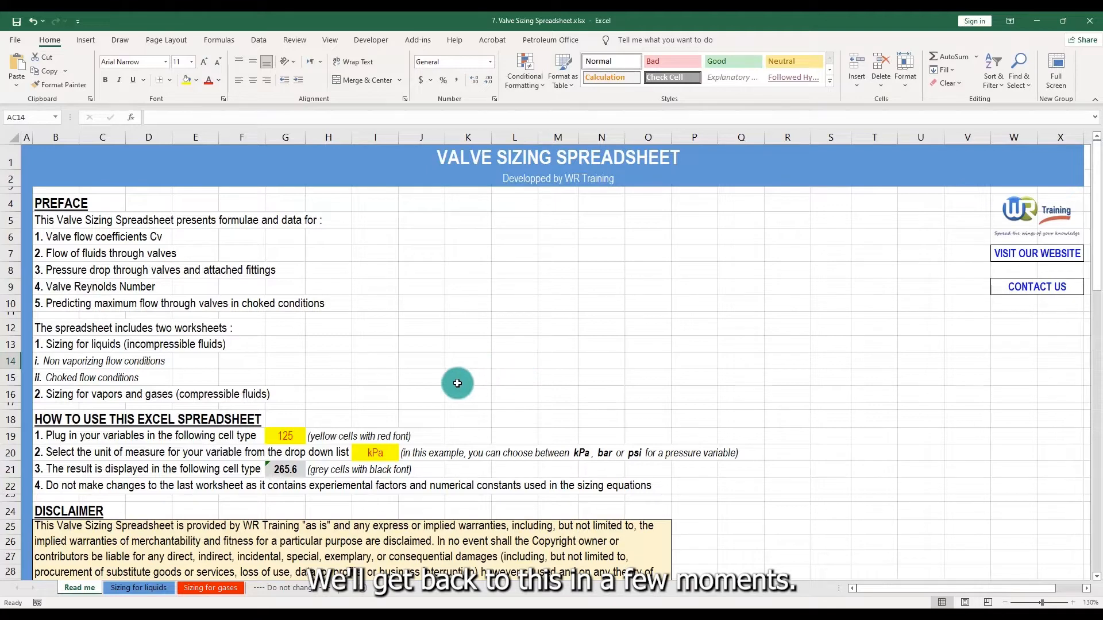
# Step: Point out the yellow example input cell and the grey example result cell showing 265.6
pyautogui.scroll(-3)
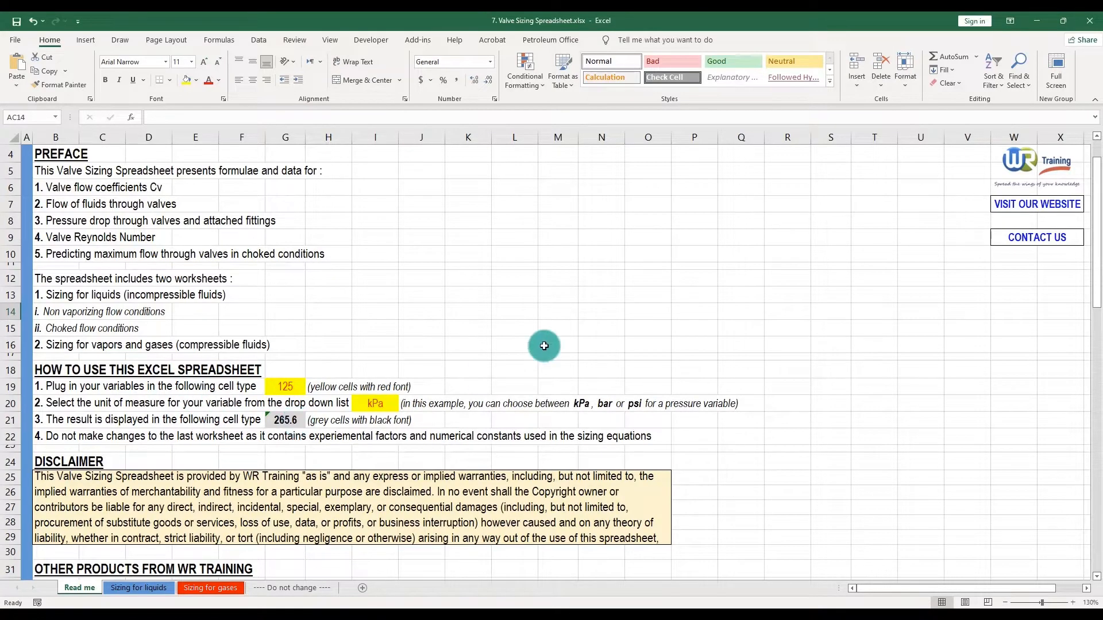
pyautogui.moveTo(514, 350)
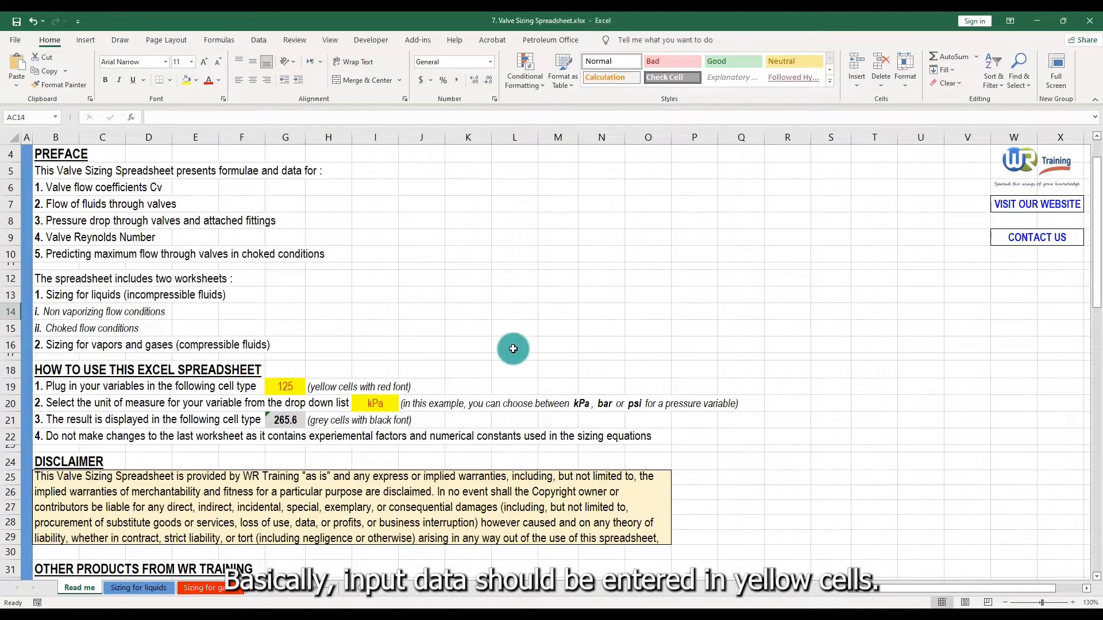
pyautogui.click(285, 386)
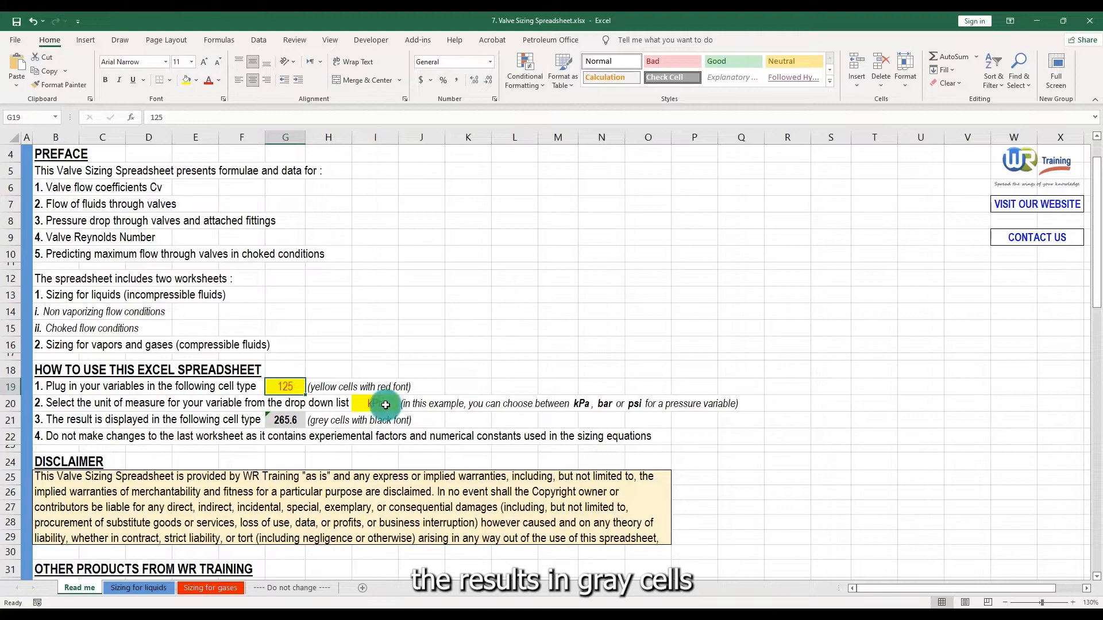
pyautogui.click(285, 420)
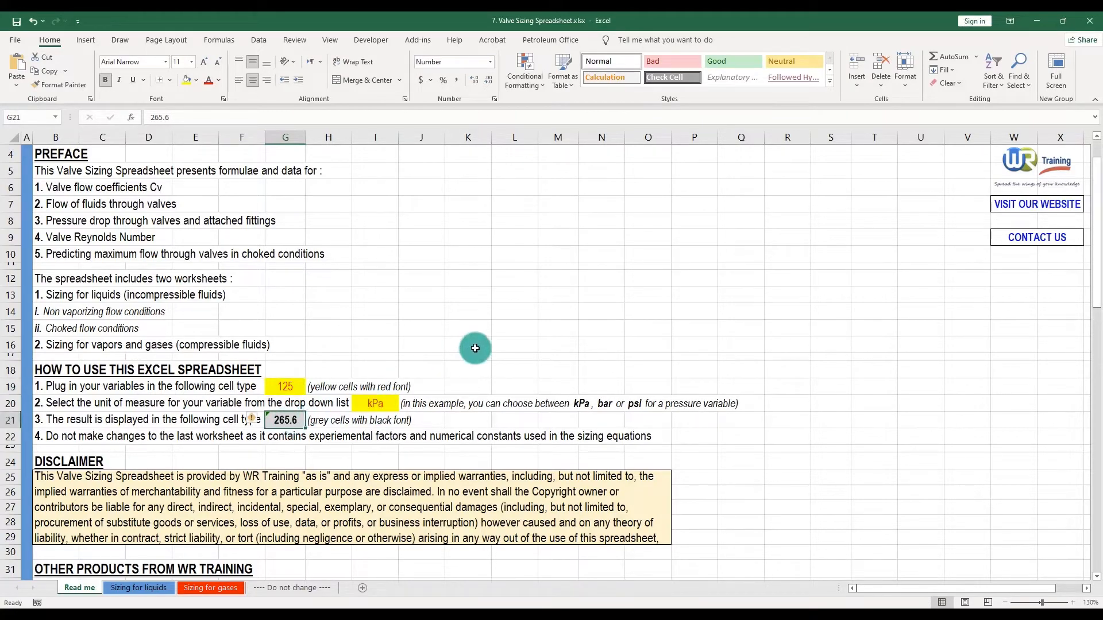
# Step: Scroll back through the sheet and switch to the Sizing for liquids sheet
pyautogui.scroll(-3)
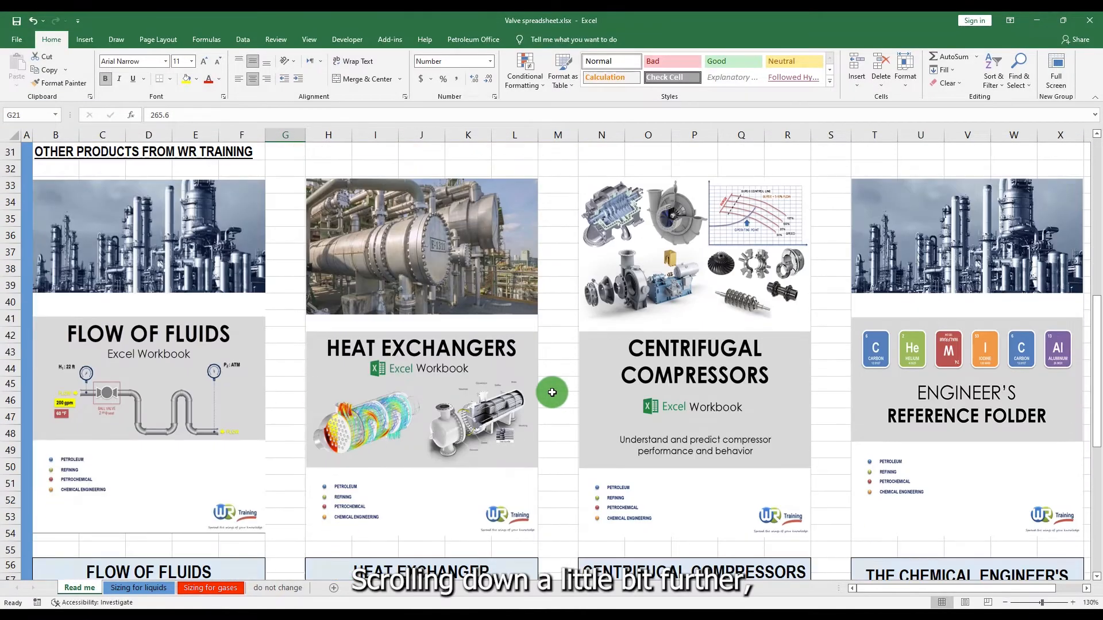
pyautogui.scroll(-3)
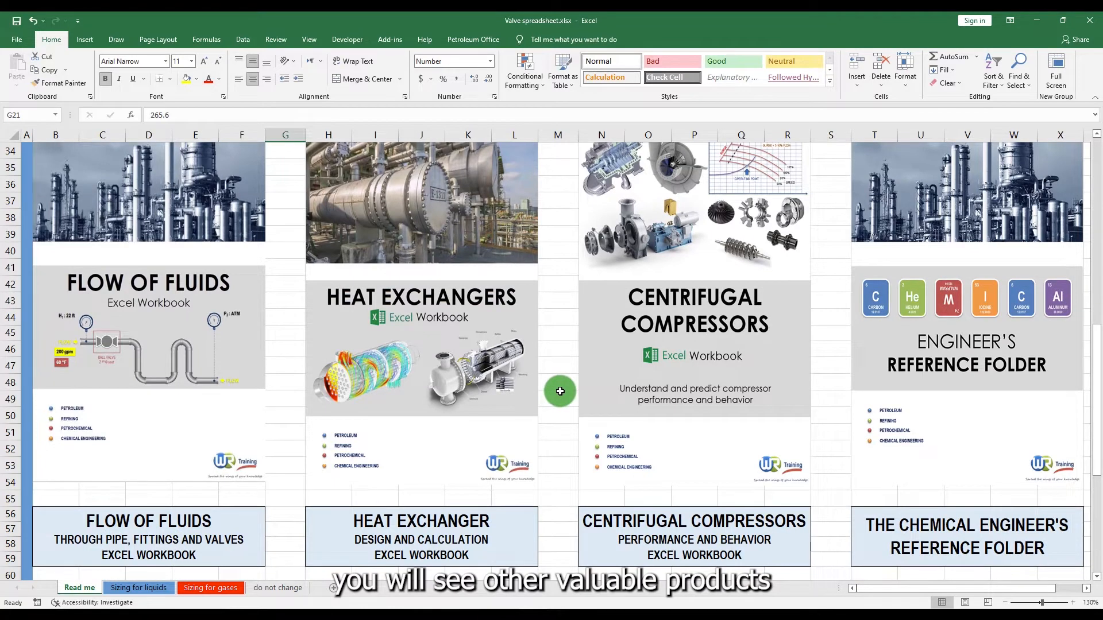
pyautogui.scroll(3)
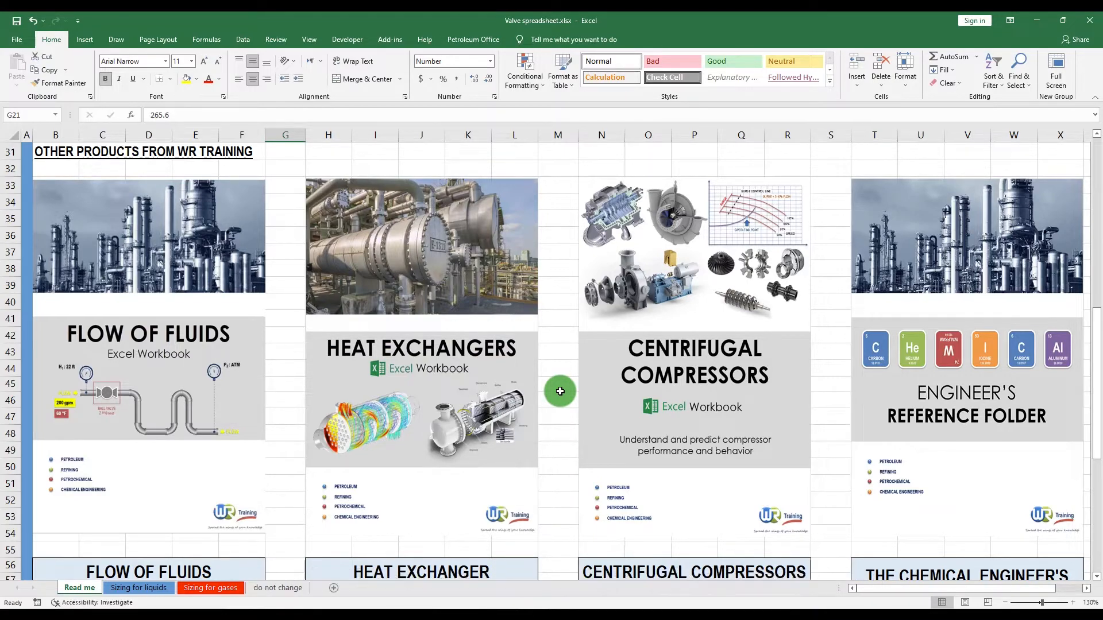
pyautogui.scroll(3)
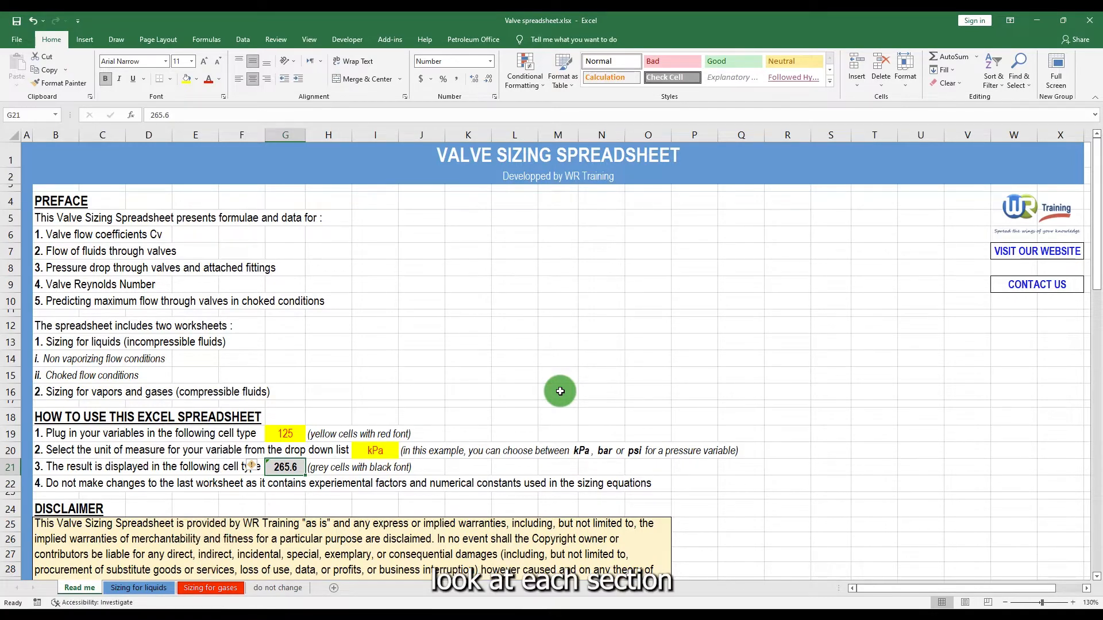
pyautogui.scroll(-3)
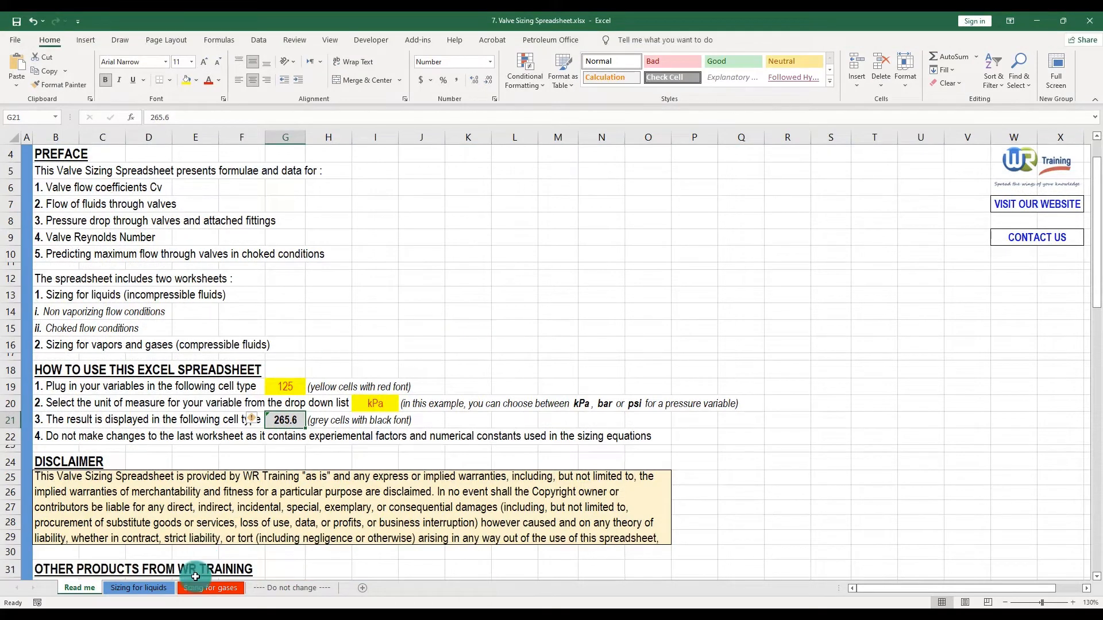
pyautogui.click(138, 588)
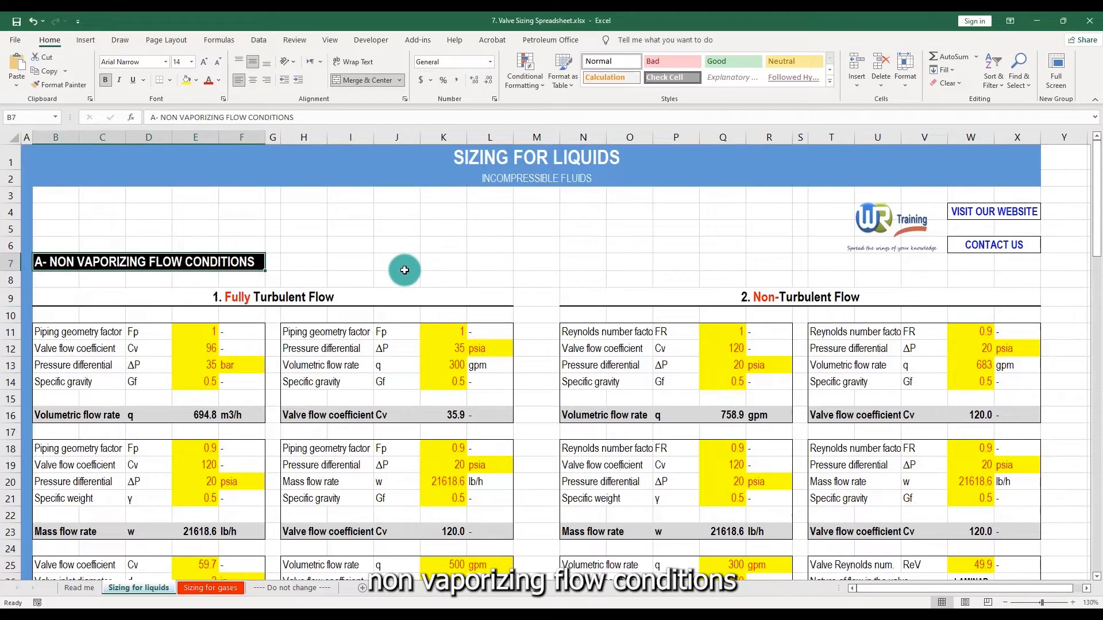
# Step: Scroll the Sizing for liquids sheet and point out the Fully Turbulent Flow subsection heading
pyautogui.scroll(-3)
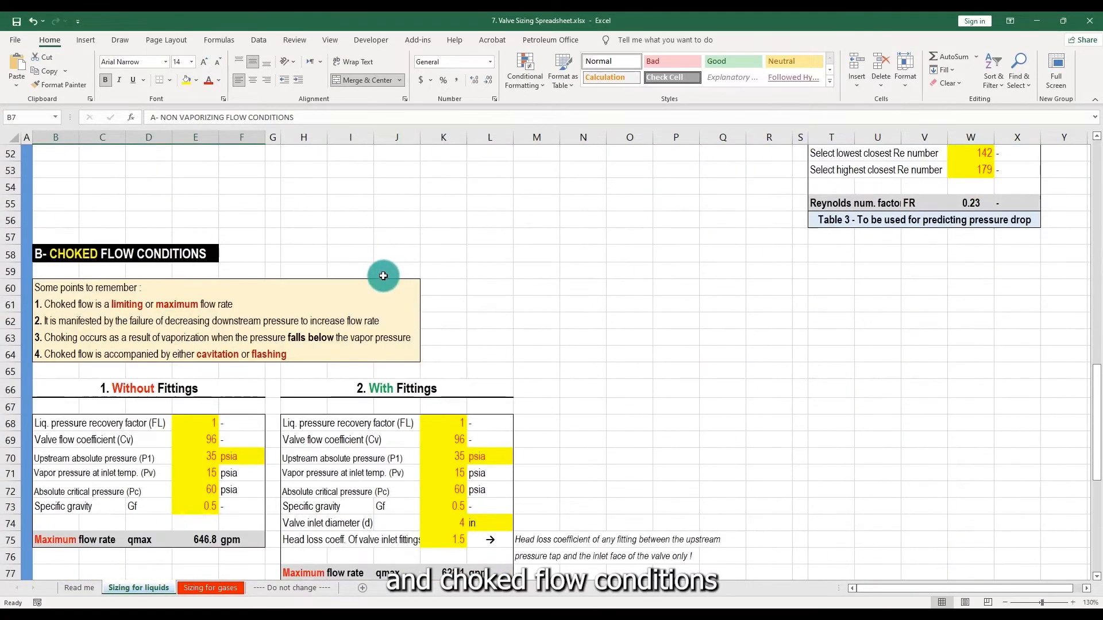
pyautogui.scroll(-3)
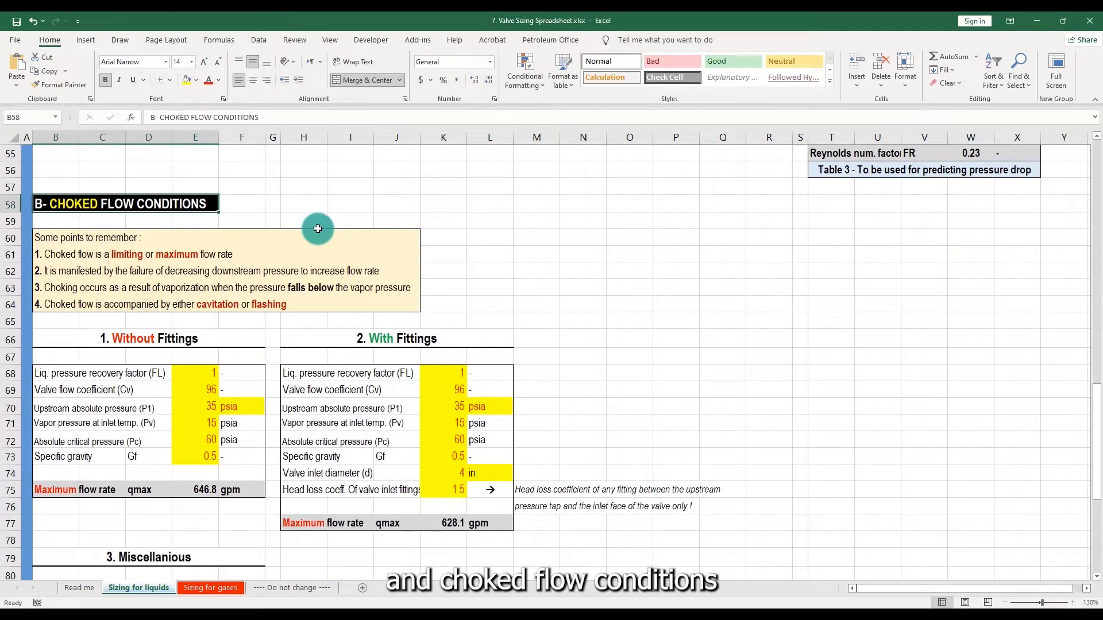
pyautogui.scroll(3)
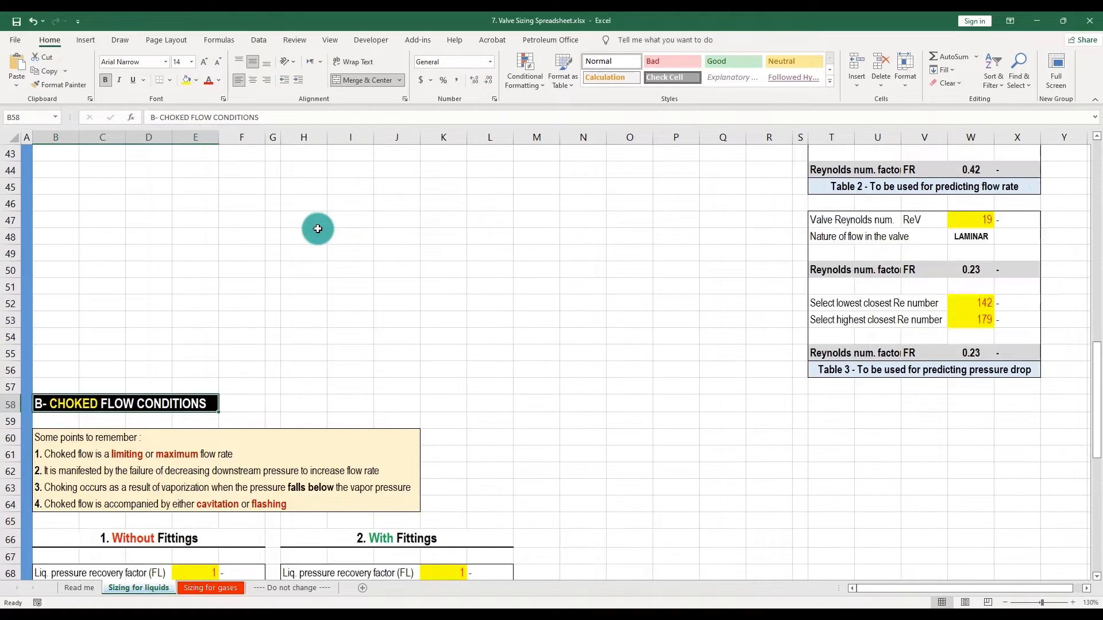
pyautogui.scroll(3)
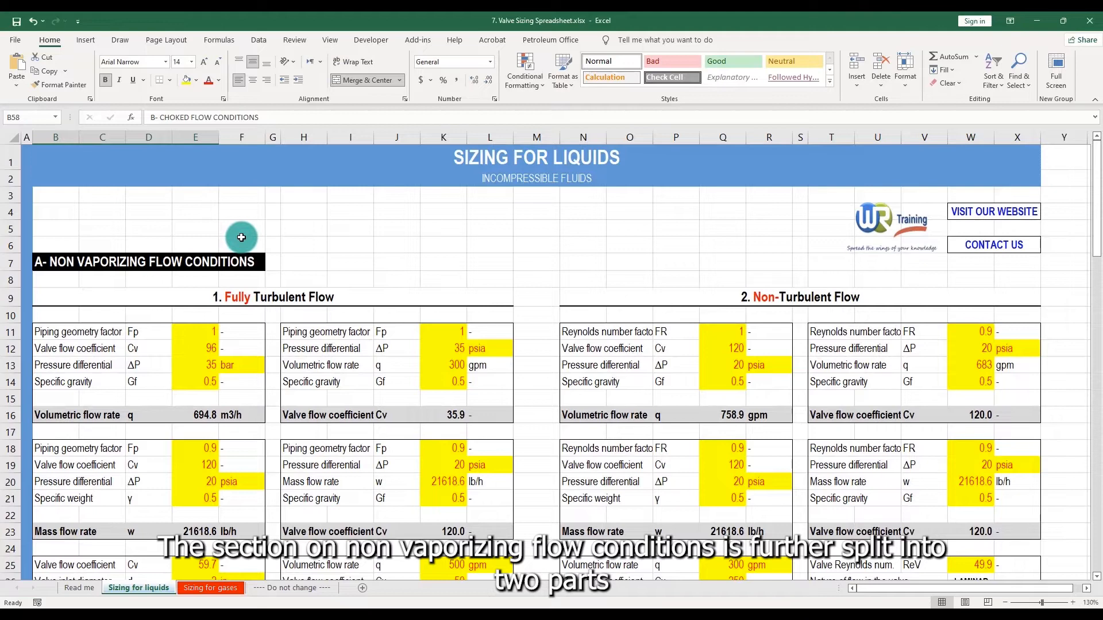
pyautogui.moveTo(278, 242)
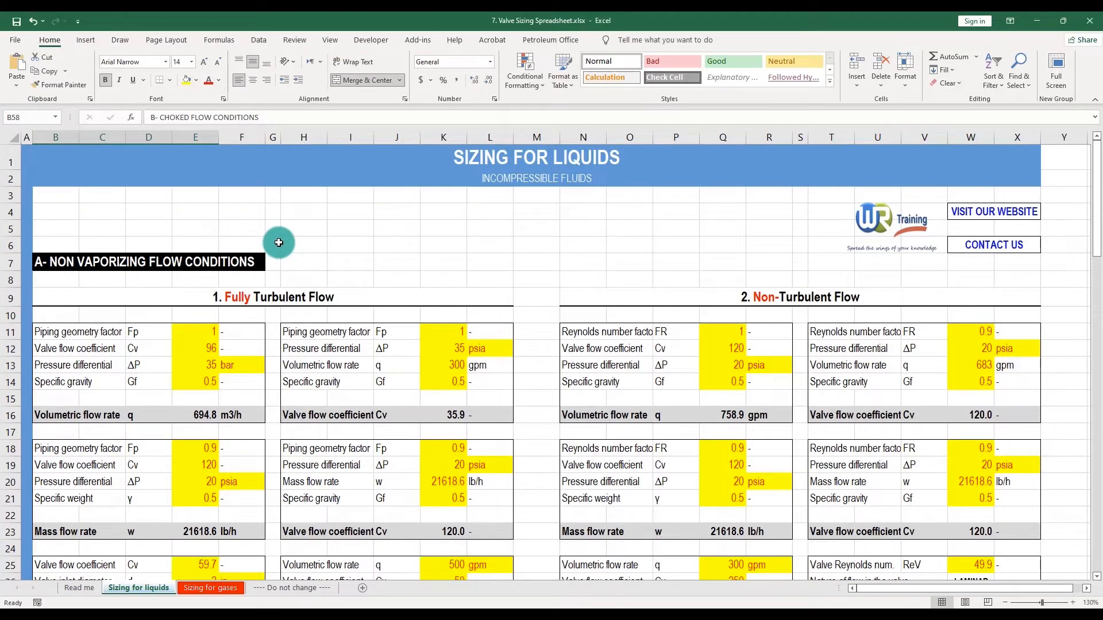
pyautogui.click(278, 296)
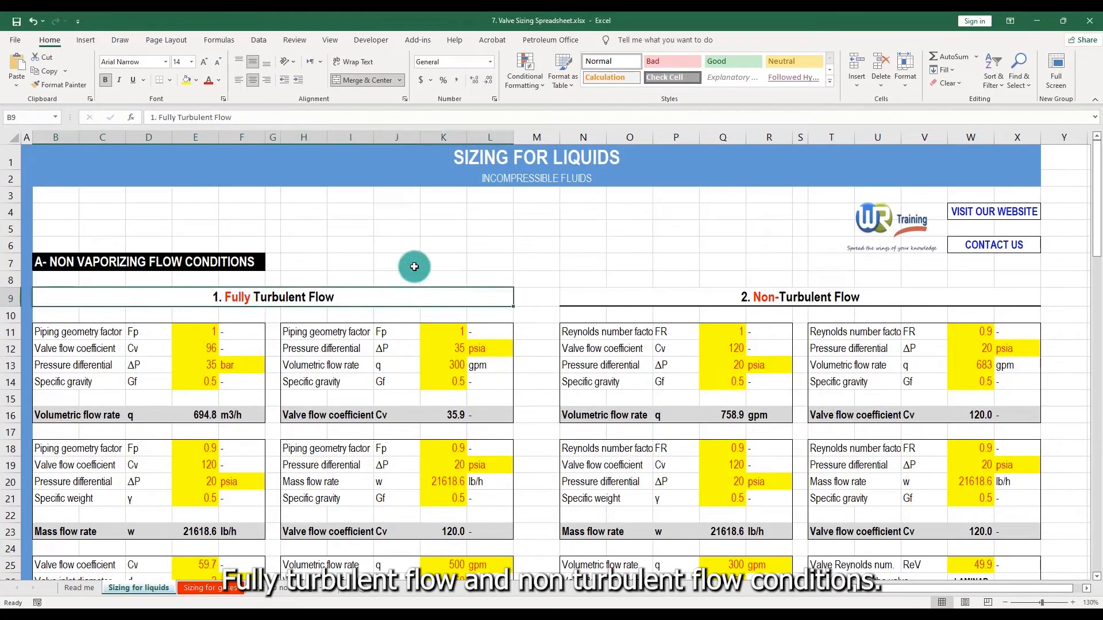
pyautogui.moveTo(743, 299)
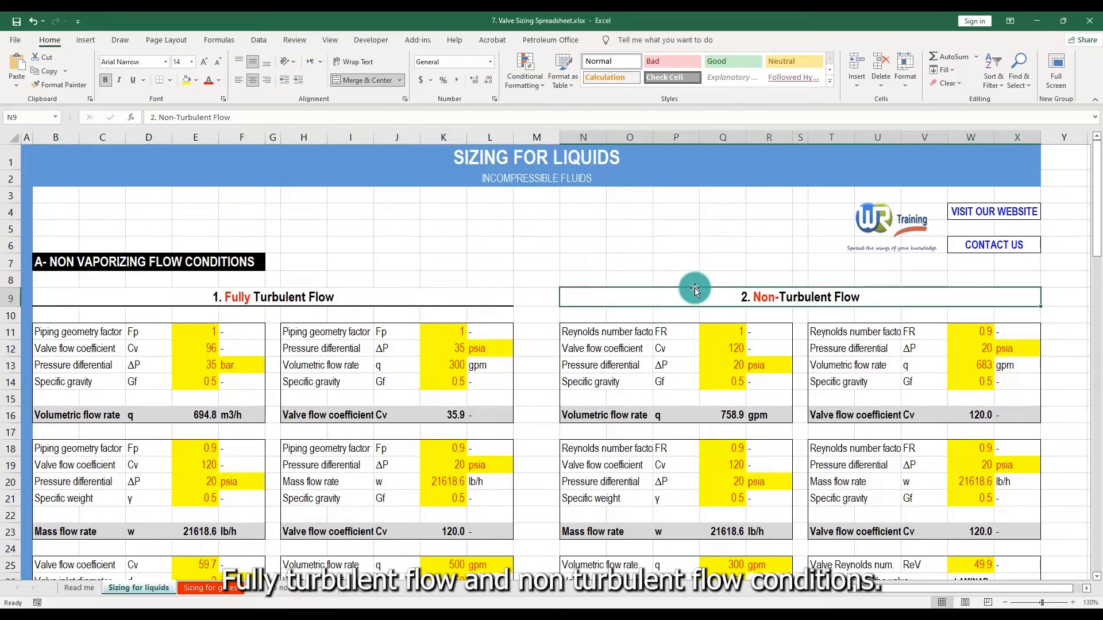
# Step: Highlight a non-turbulent flow block and the 0.9 Reynolds number factor, then scroll to Pressure drop
pyautogui.scroll(-3)
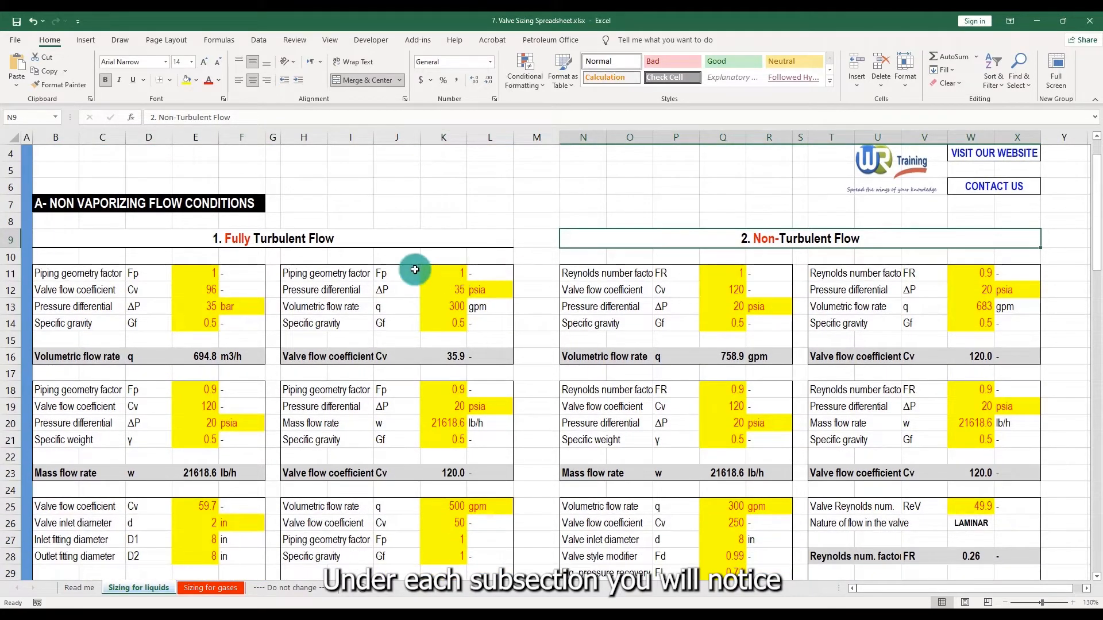
pyautogui.click(55, 273)
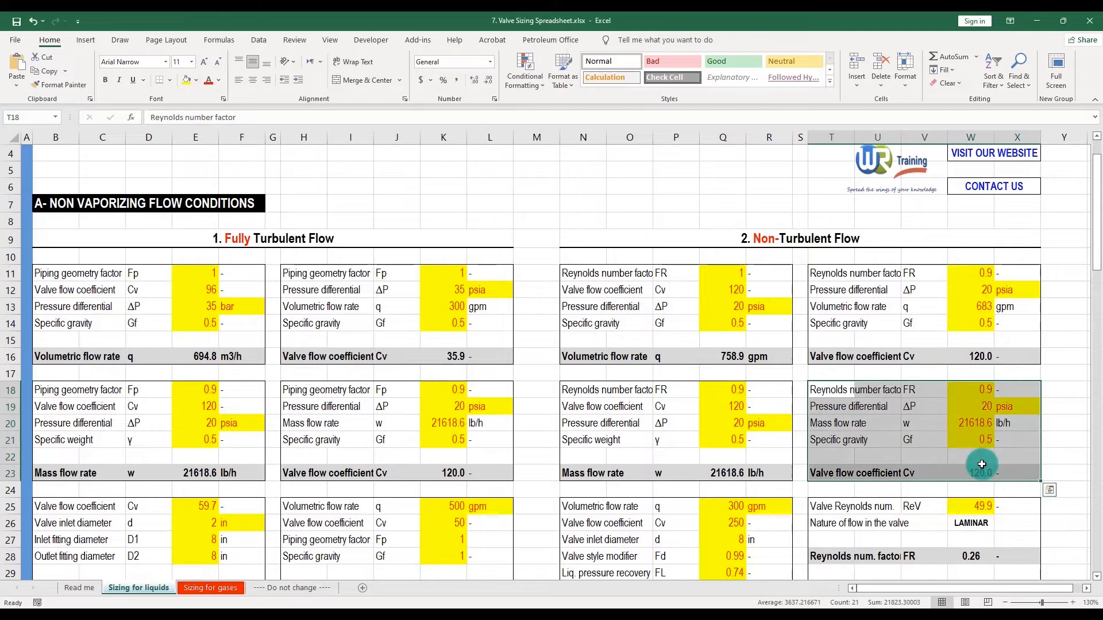
pyautogui.click(722, 389)
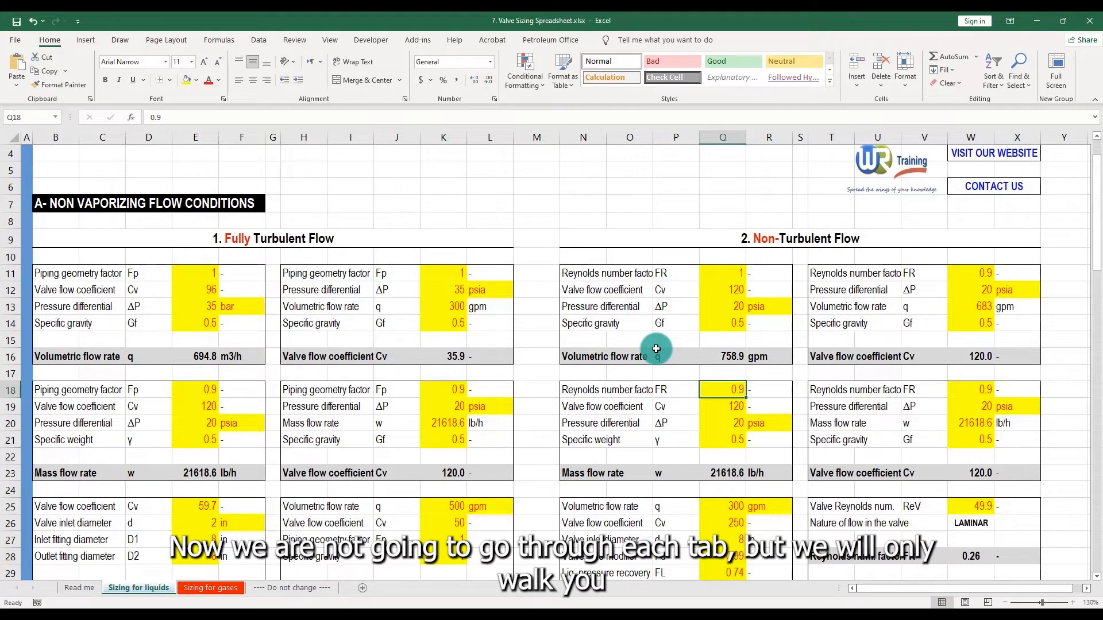
pyautogui.moveTo(633, 306)
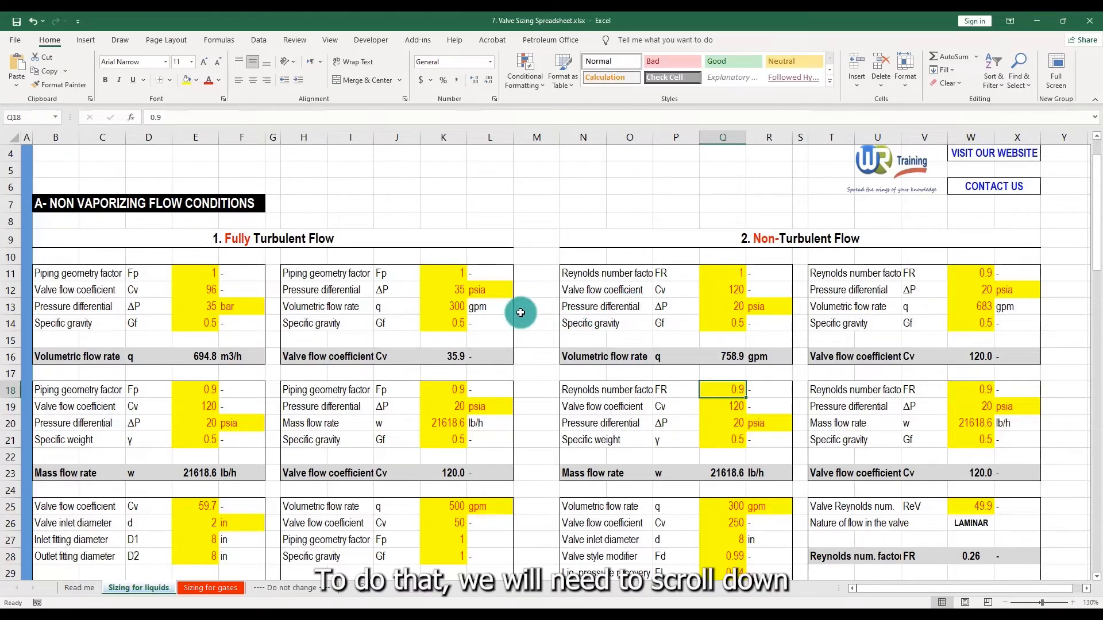
pyautogui.scroll(-3)
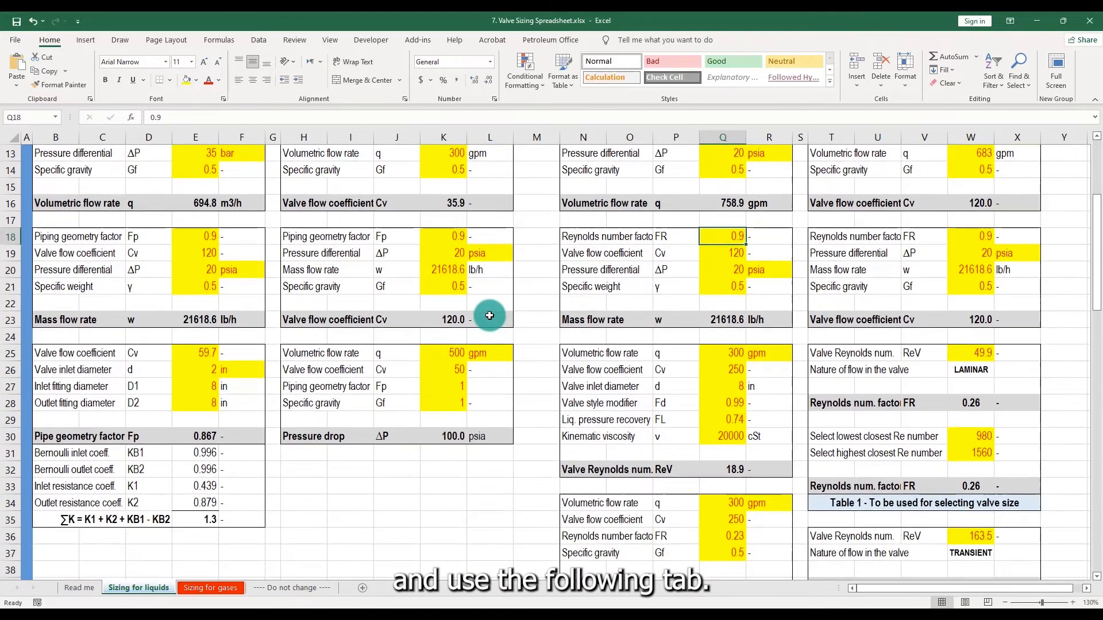
pyautogui.click(304, 353)
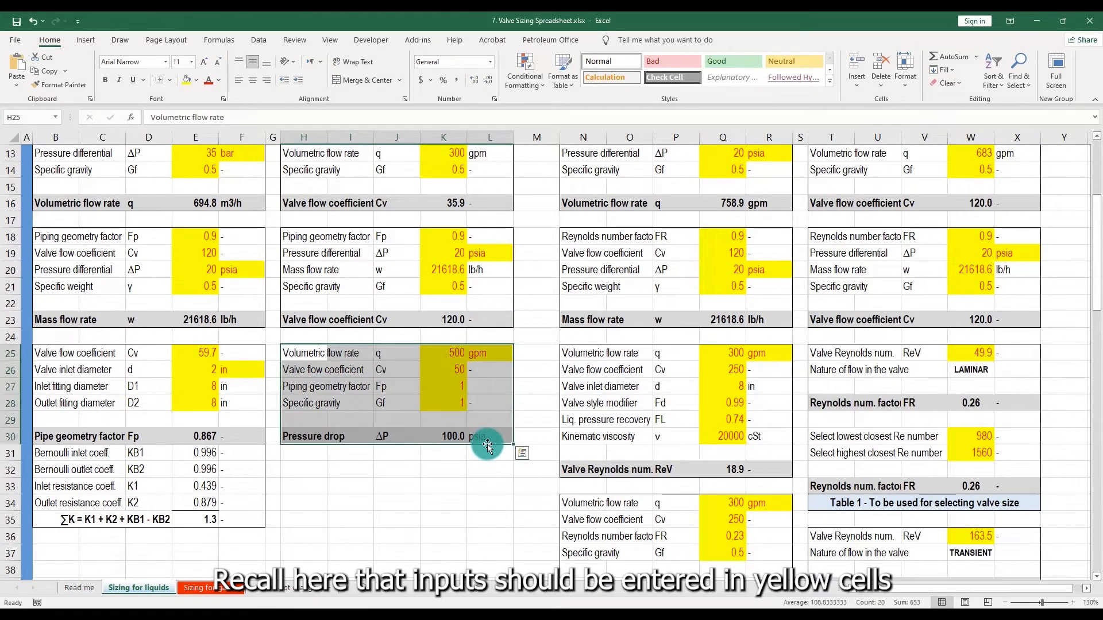
pyautogui.click(489, 469)
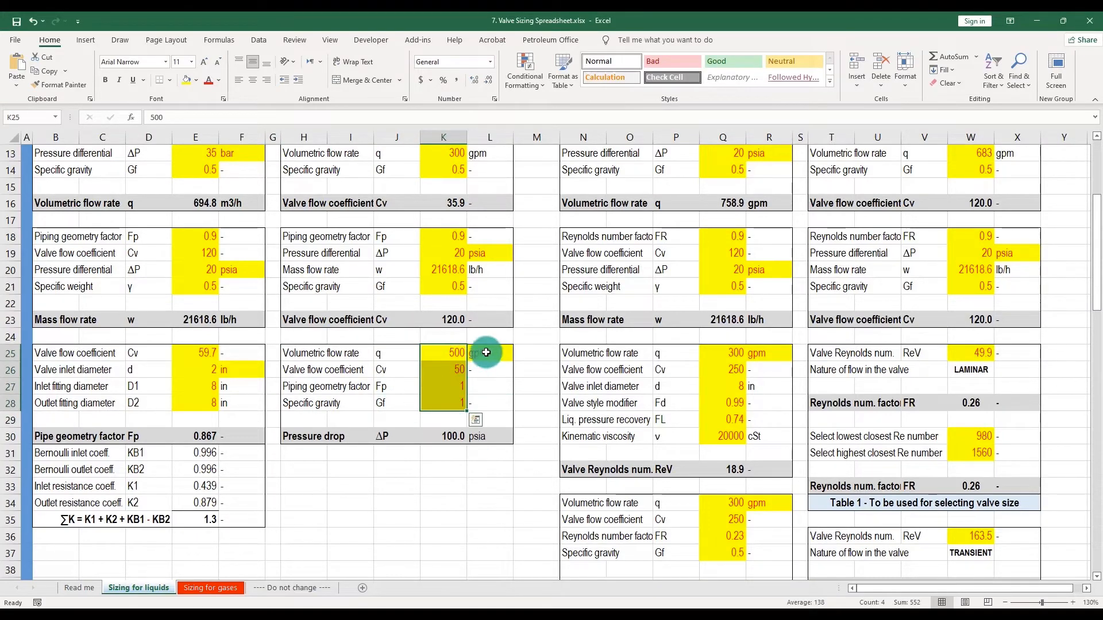
pyautogui.click(488, 485)
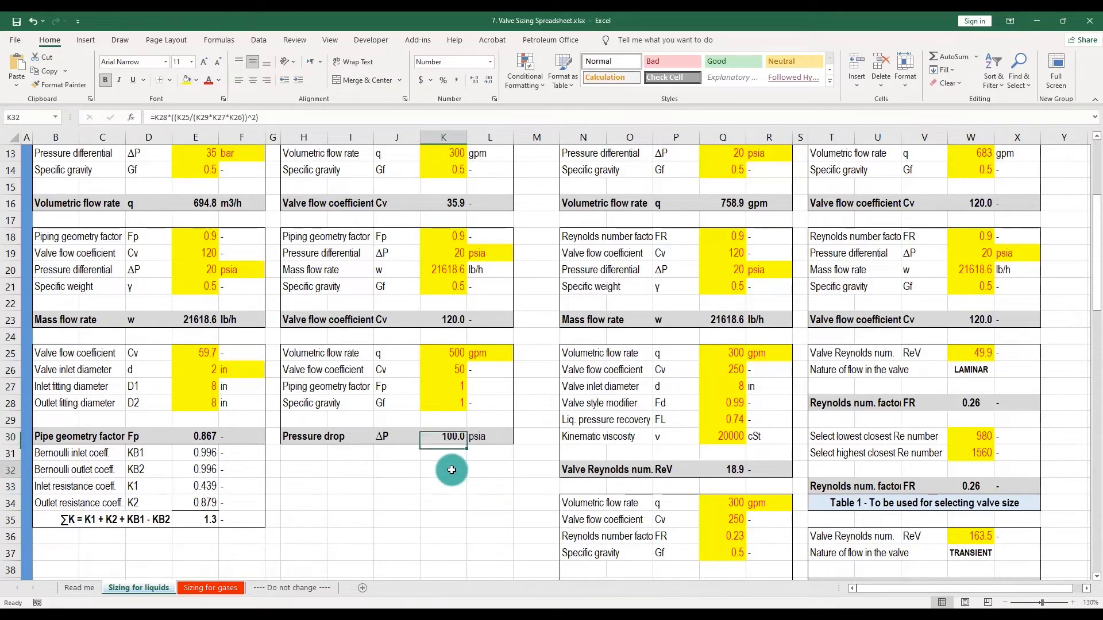
pyautogui.click(443, 469)
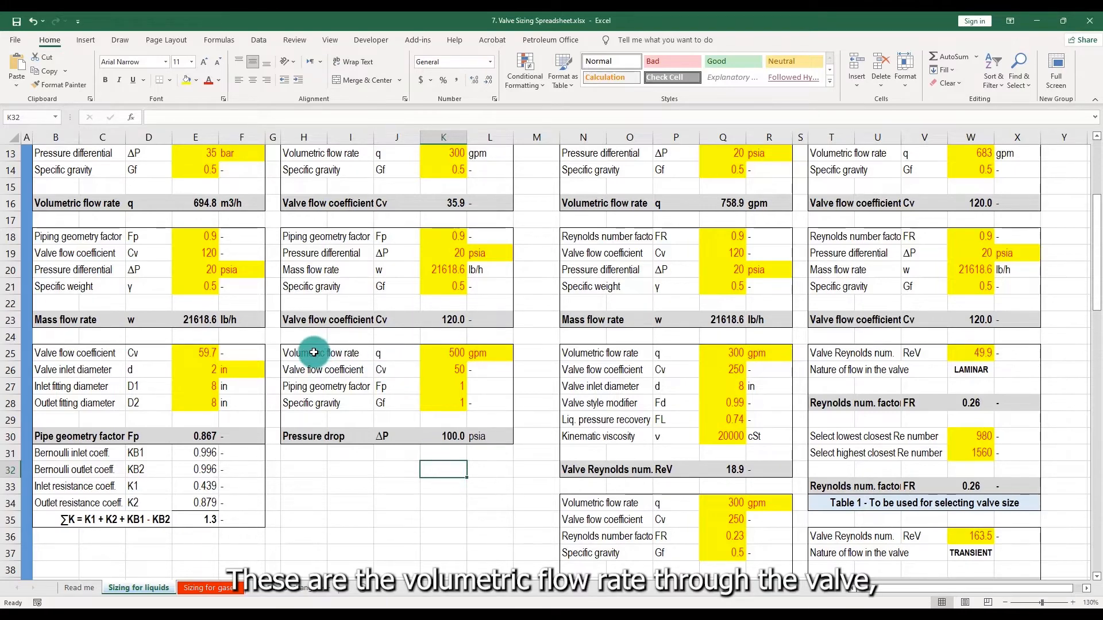
pyautogui.click(489, 352)
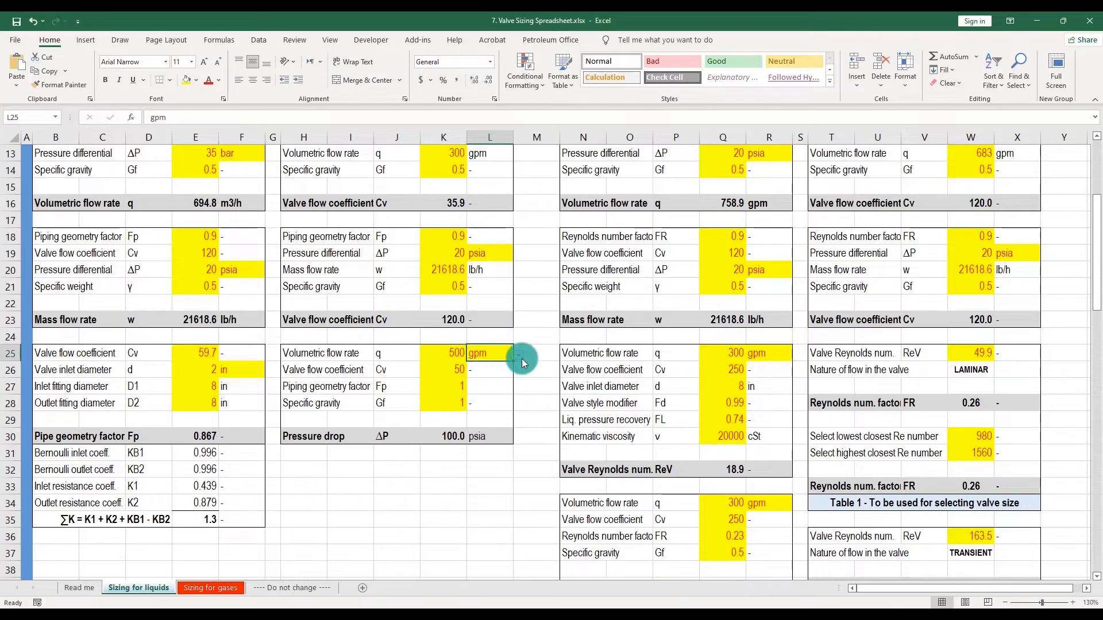
pyautogui.click(505, 353)
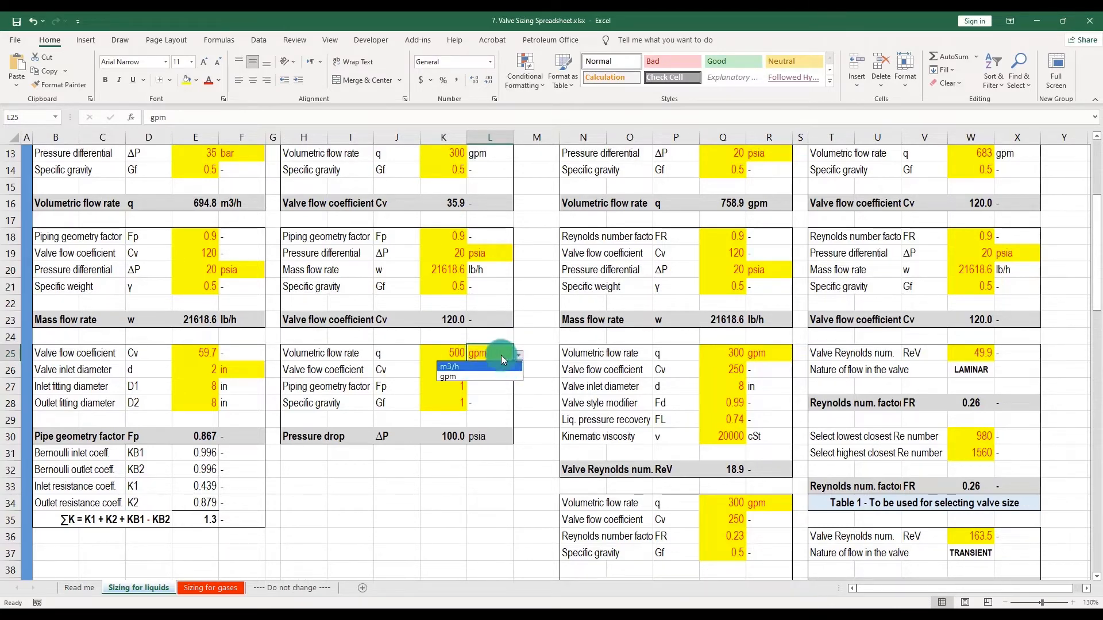
pyautogui.click(448, 376)
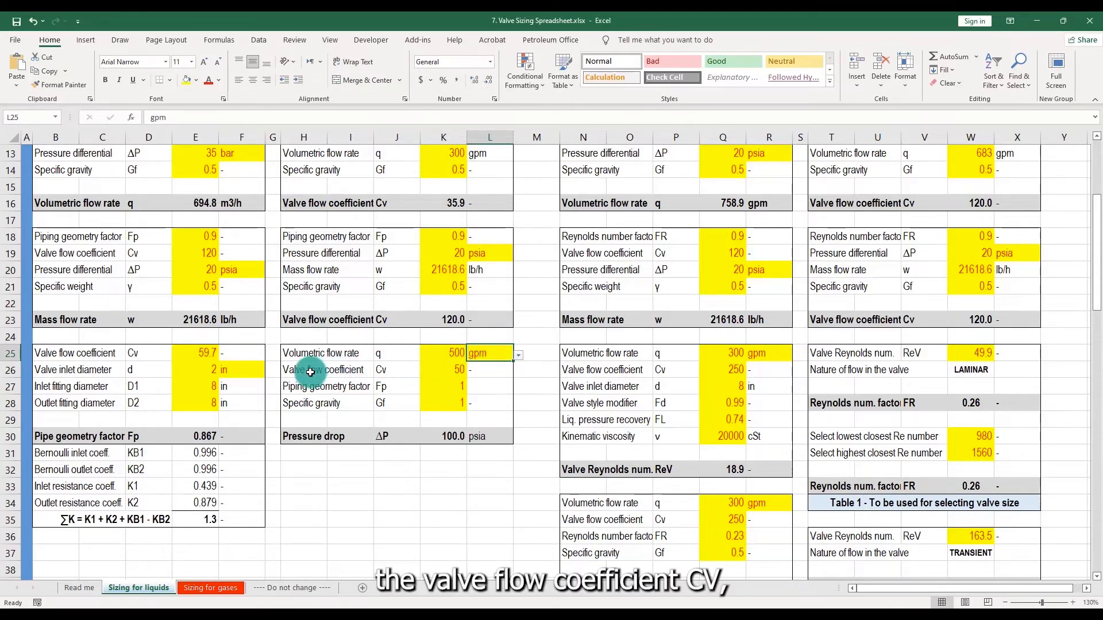
pyautogui.click(444, 370)
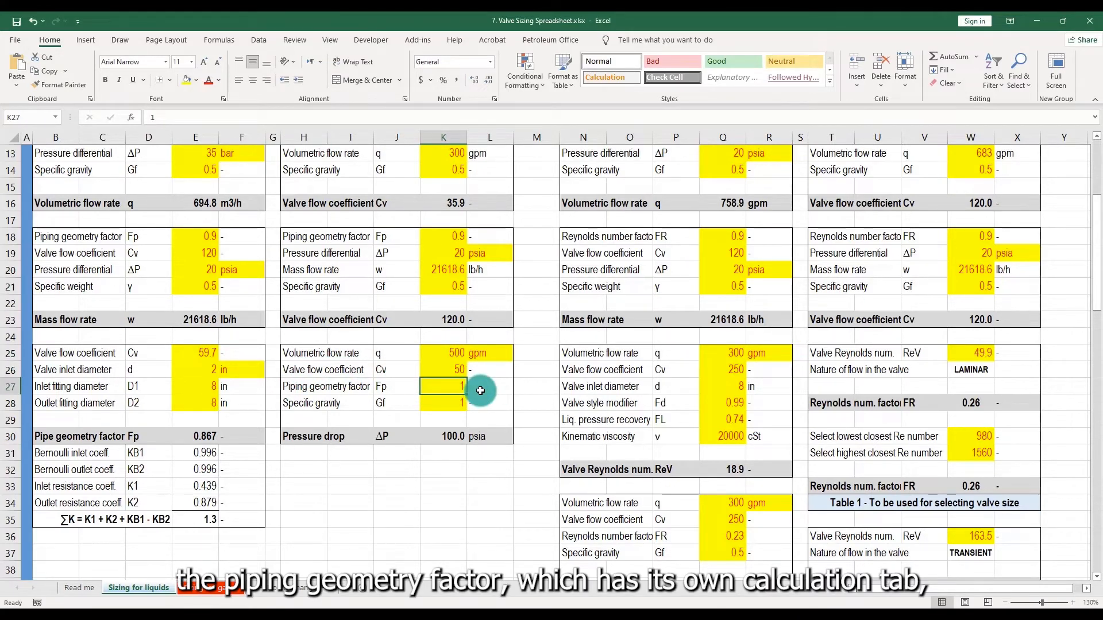
pyautogui.click(443, 402)
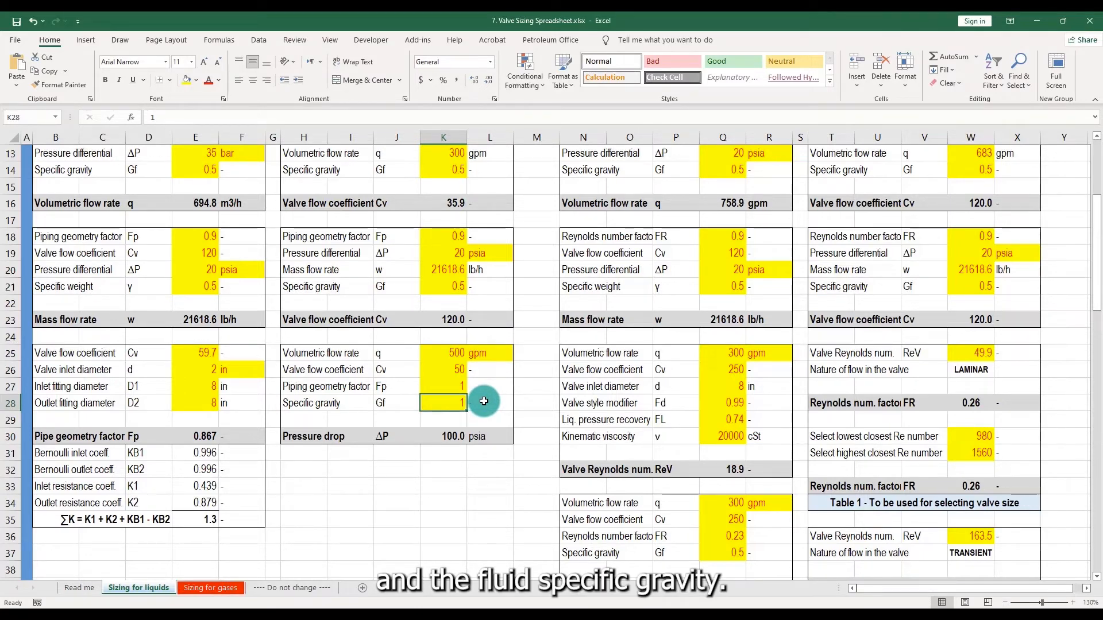
pyautogui.moveTo(443, 364)
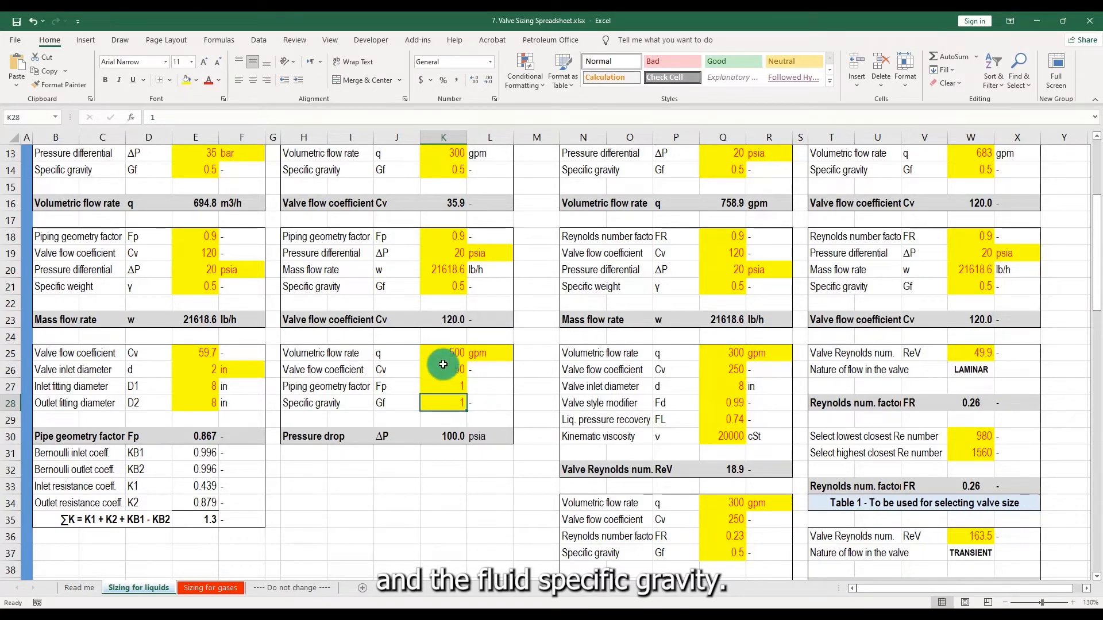
pyautogui.click(443, 353)
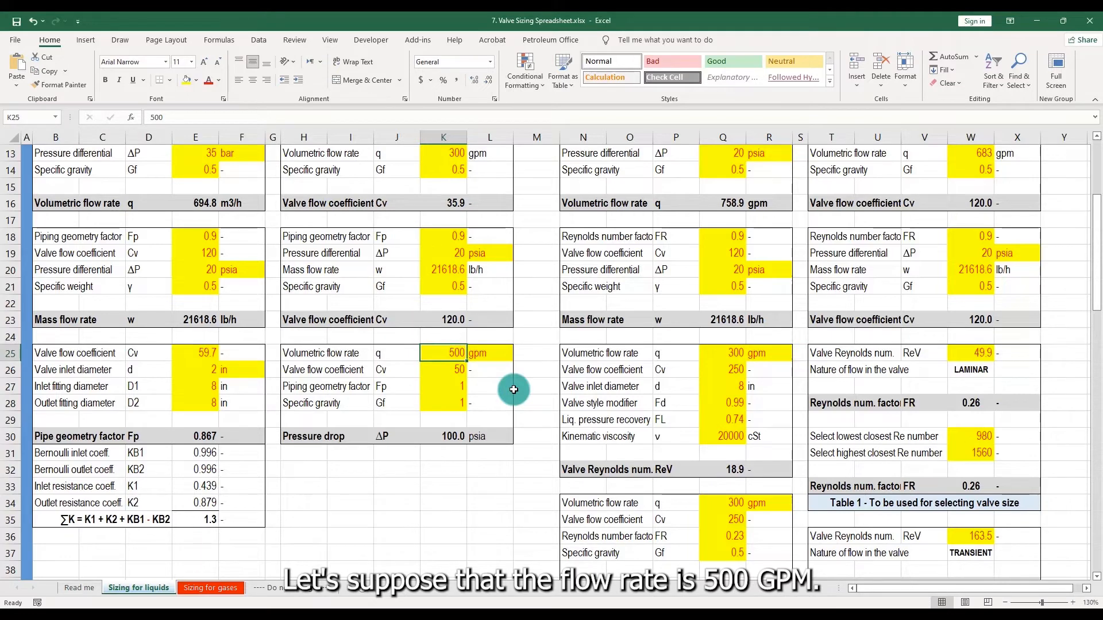
pyautogui.click(443, 369)
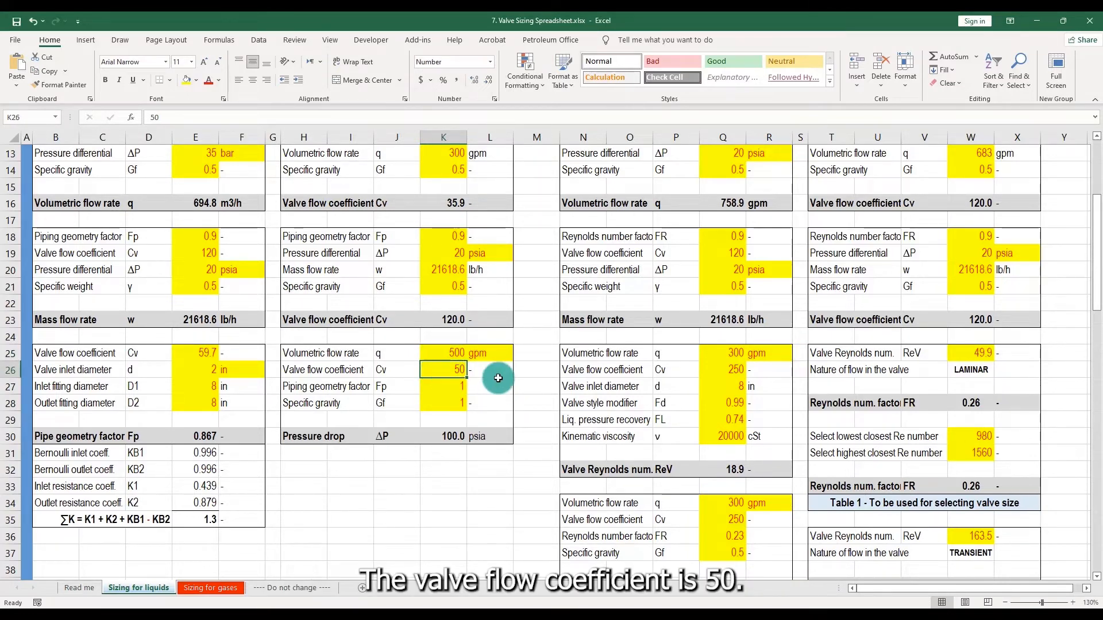
pyautogui.moveTo(449, 383)
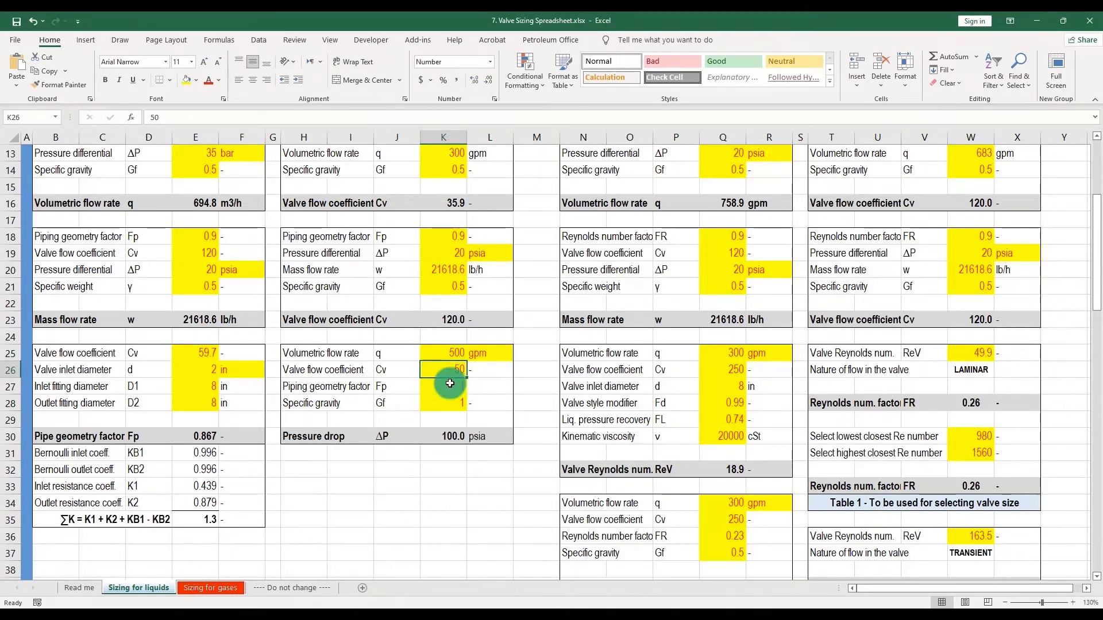
pyautogui.click(442, 386)
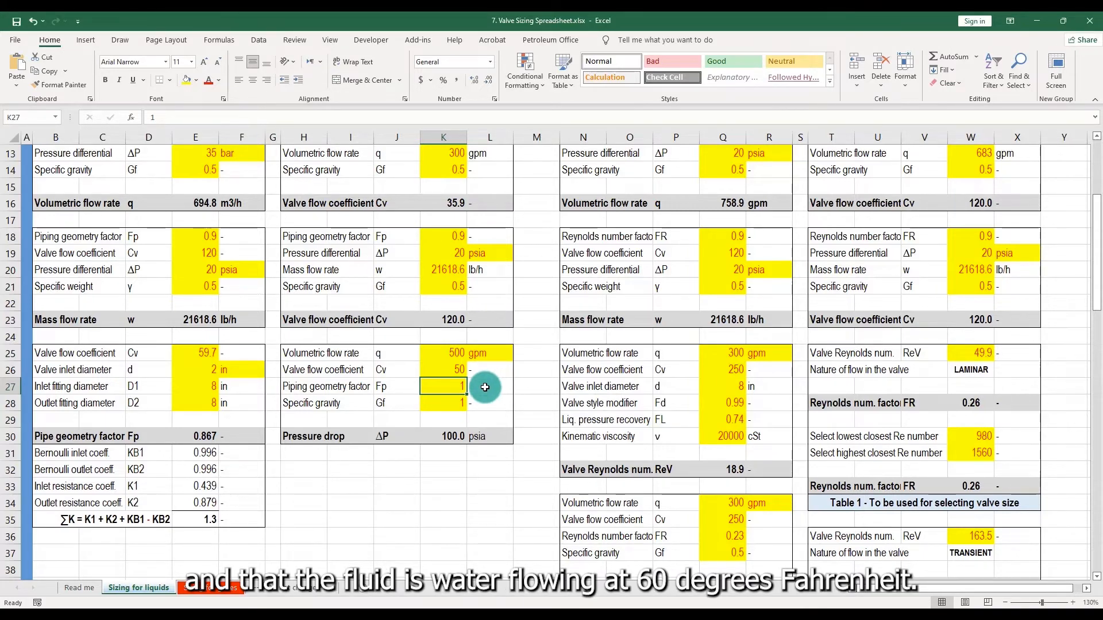
pyautogui.click(442, 402)
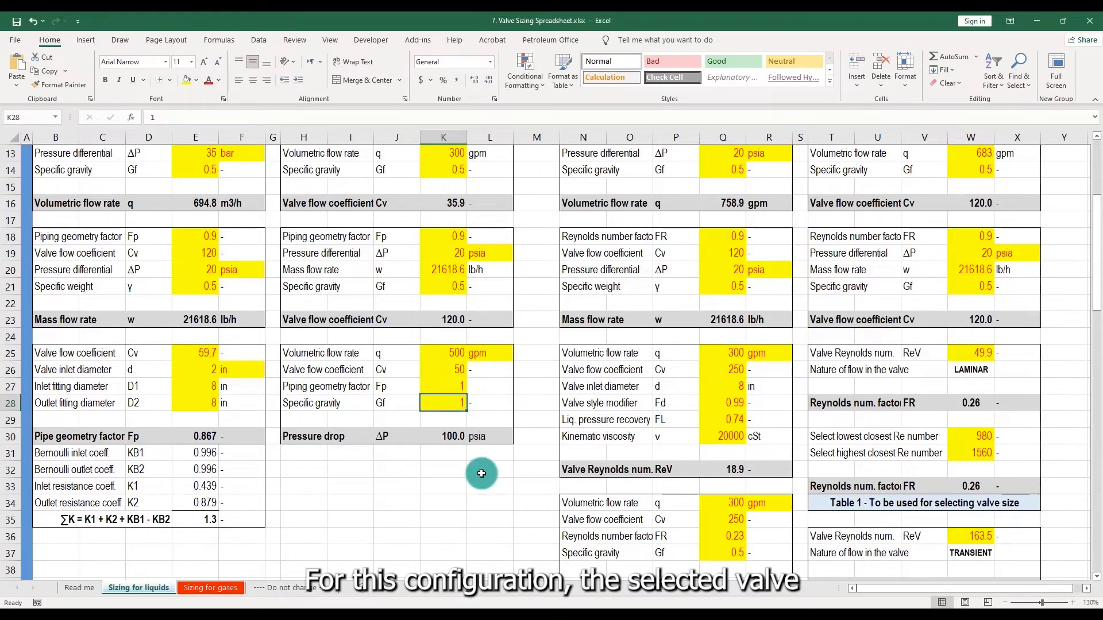
pyautogui.moveTo(447, 448)
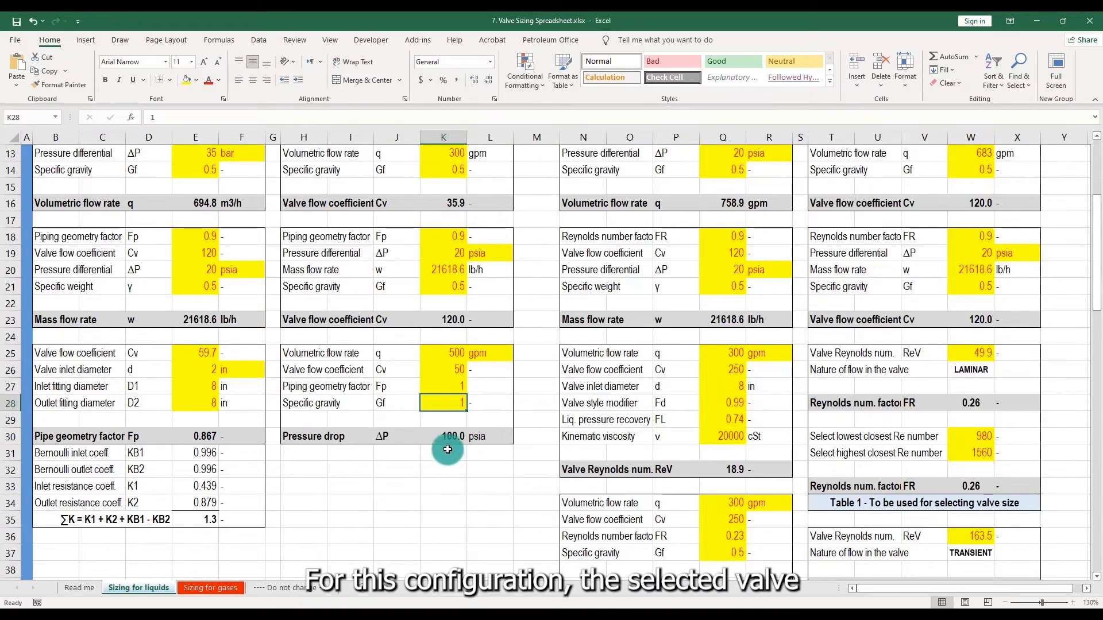
pyautogui.click(443, 436)
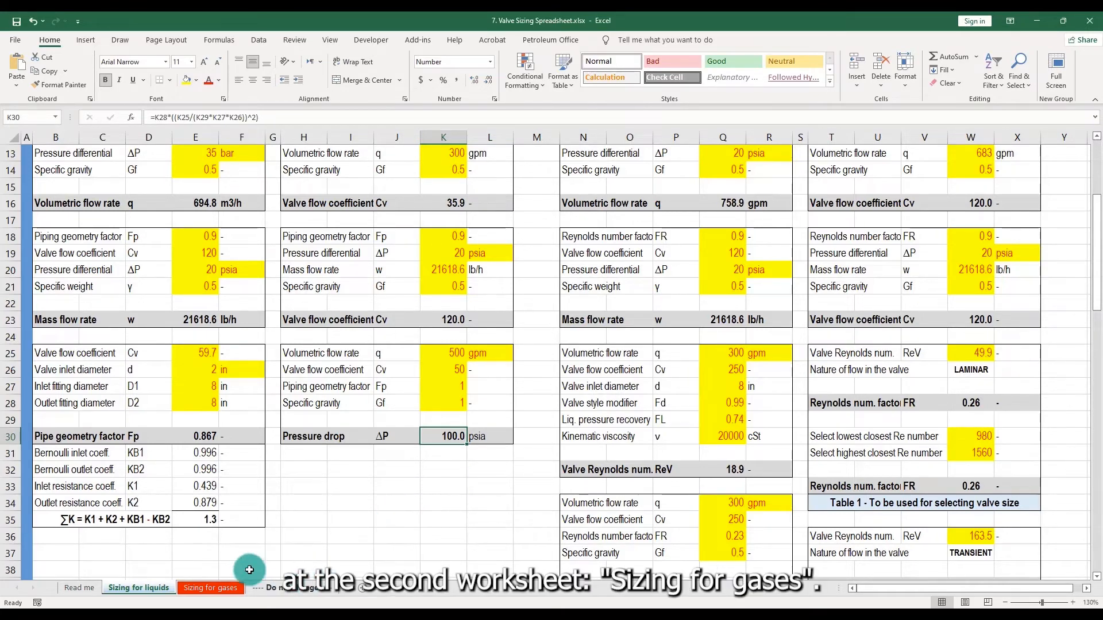
# Step: On Sizing for gases, select the molecular-weight mass flow block and inspect the 6105 lb/h formula in F24
pyautogui.click(210, 587)
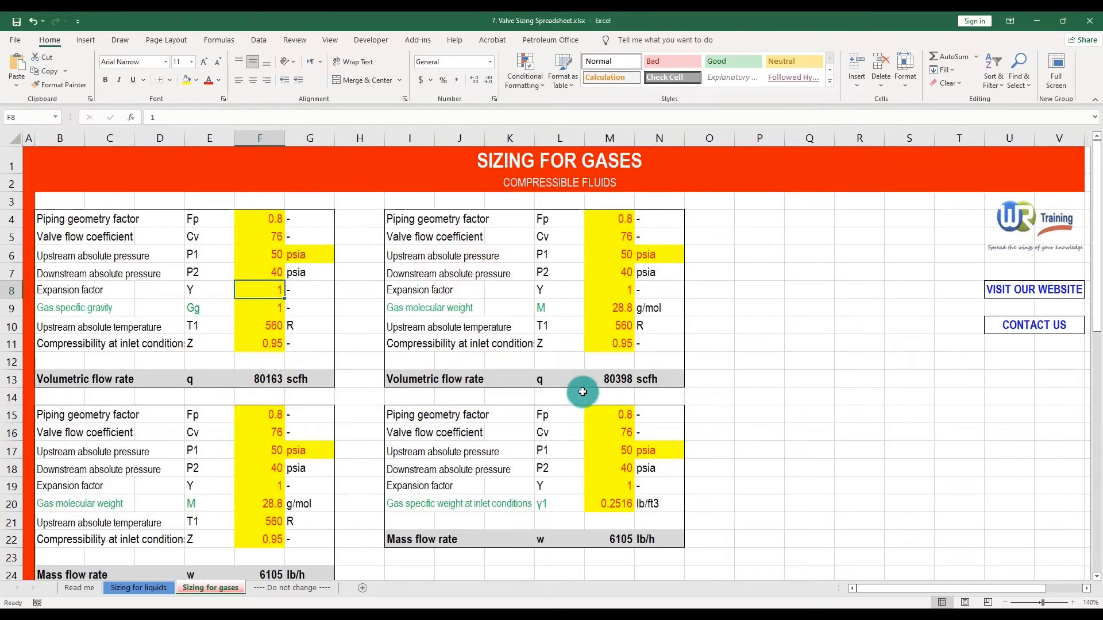
pyautogui.moveTo(693, 373)
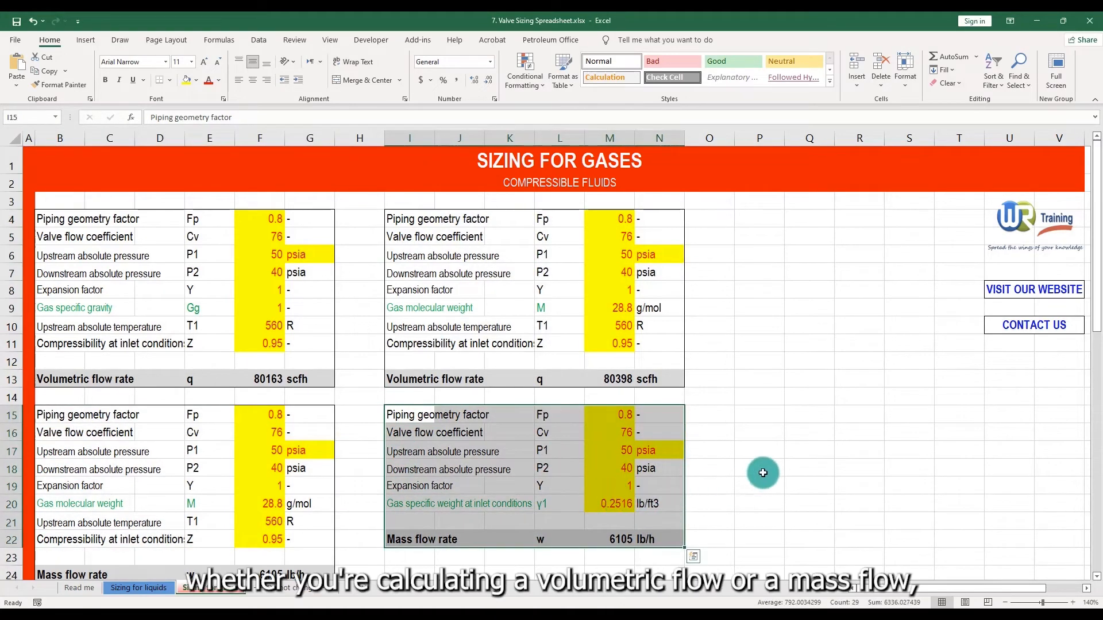
pyautogui.click(758, 469)
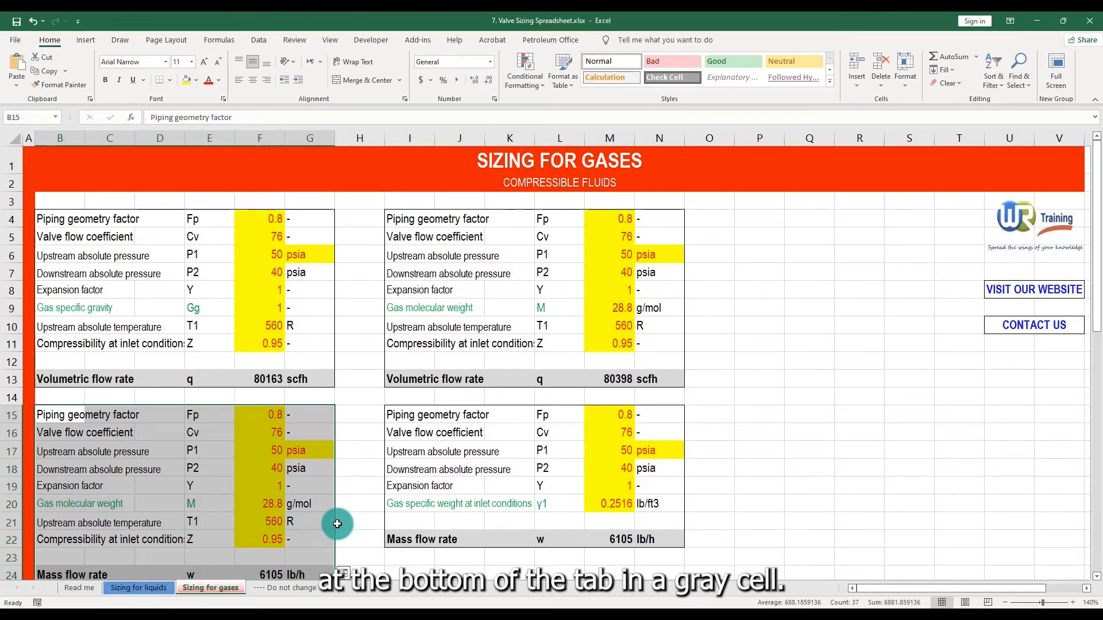
pyautogui.click(275, 574)
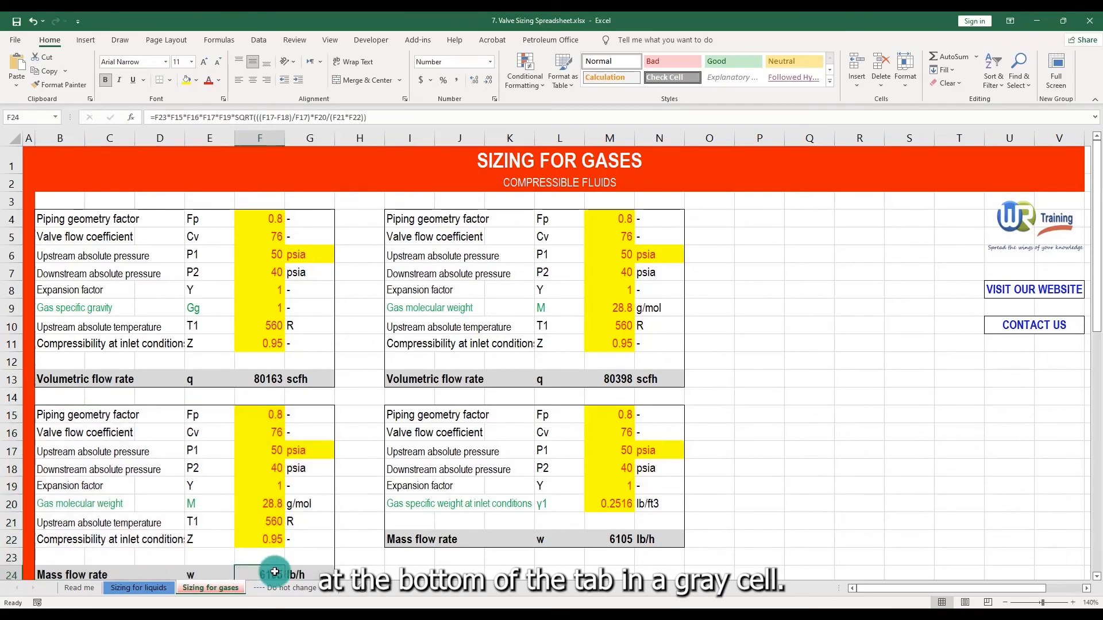